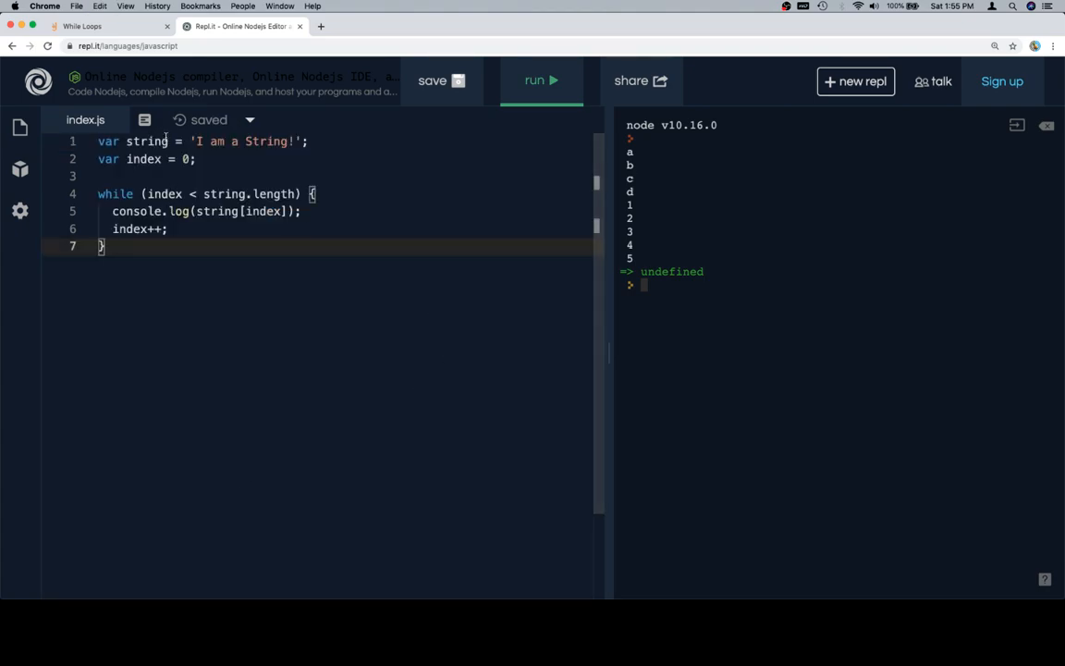
{"action": "mouse_move", "coordinate": [199, 173]}
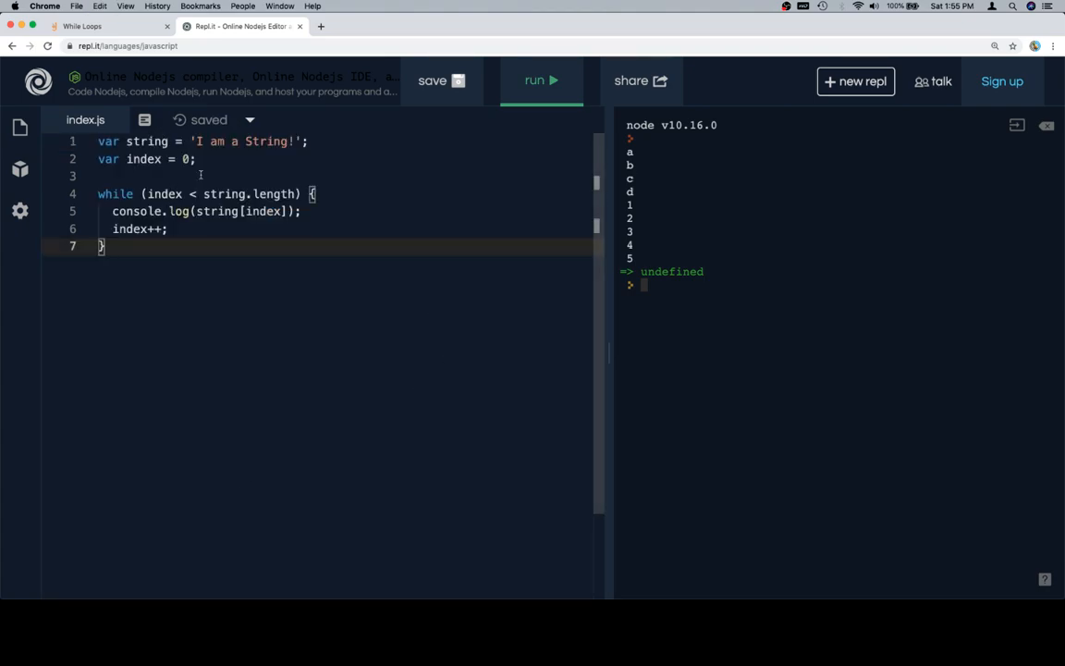
Step: Run the while loop so the console logs each character of 'I am a String!' per line
{"action": "left_click", "coordinate": [540, 81]}
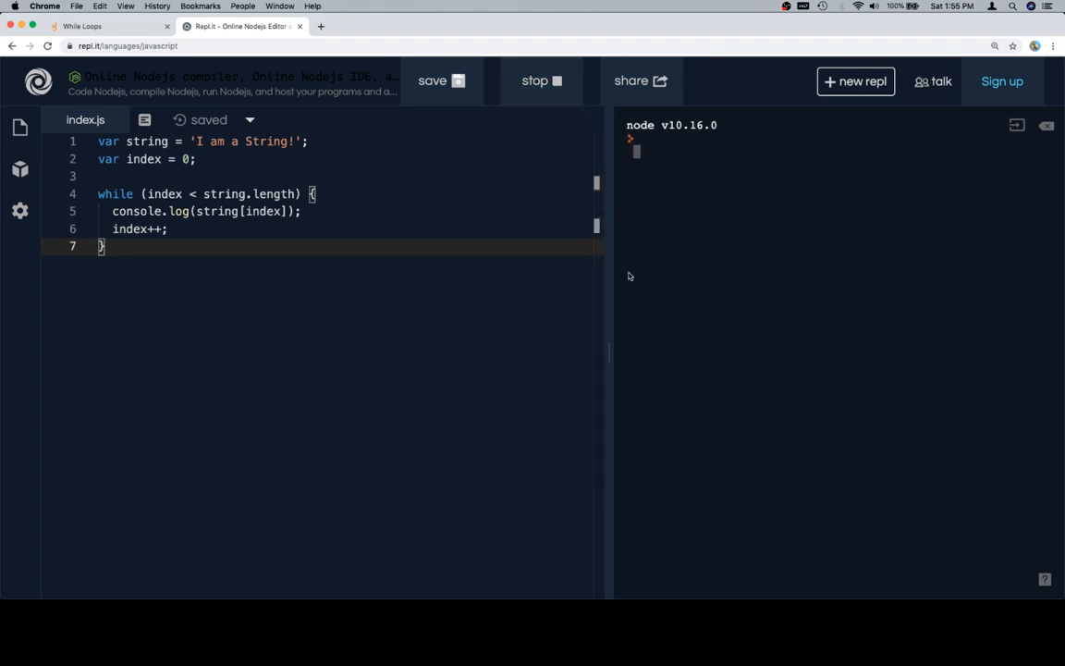
{"action": "left_click", "coordinate": [540, 81]}
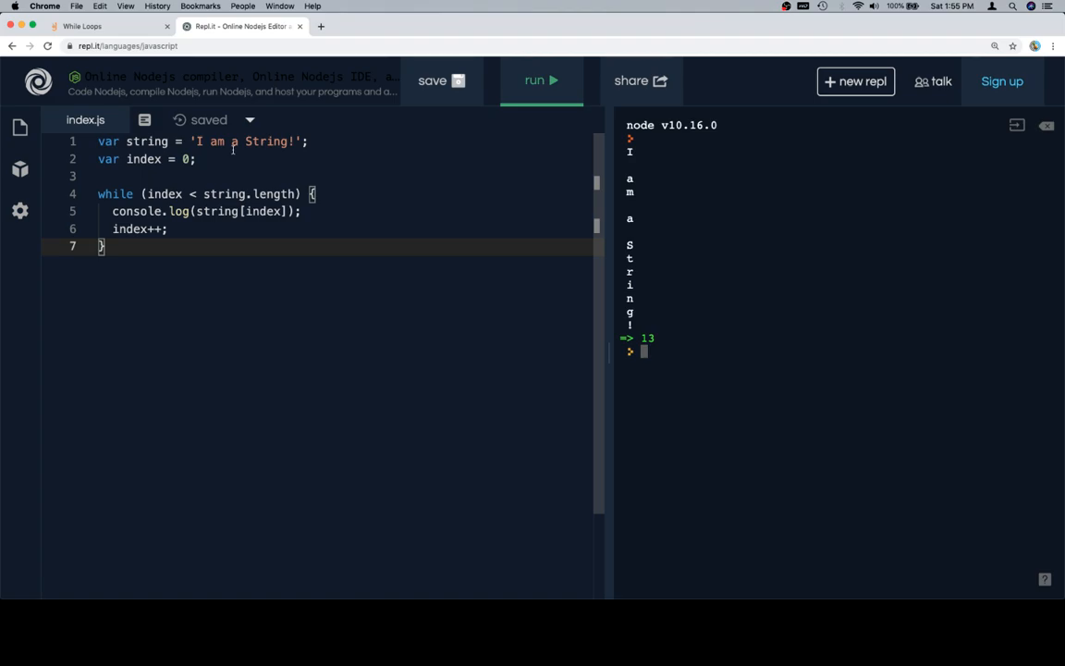
{"action": "mouse_move", "coordinate": [209, 119]}
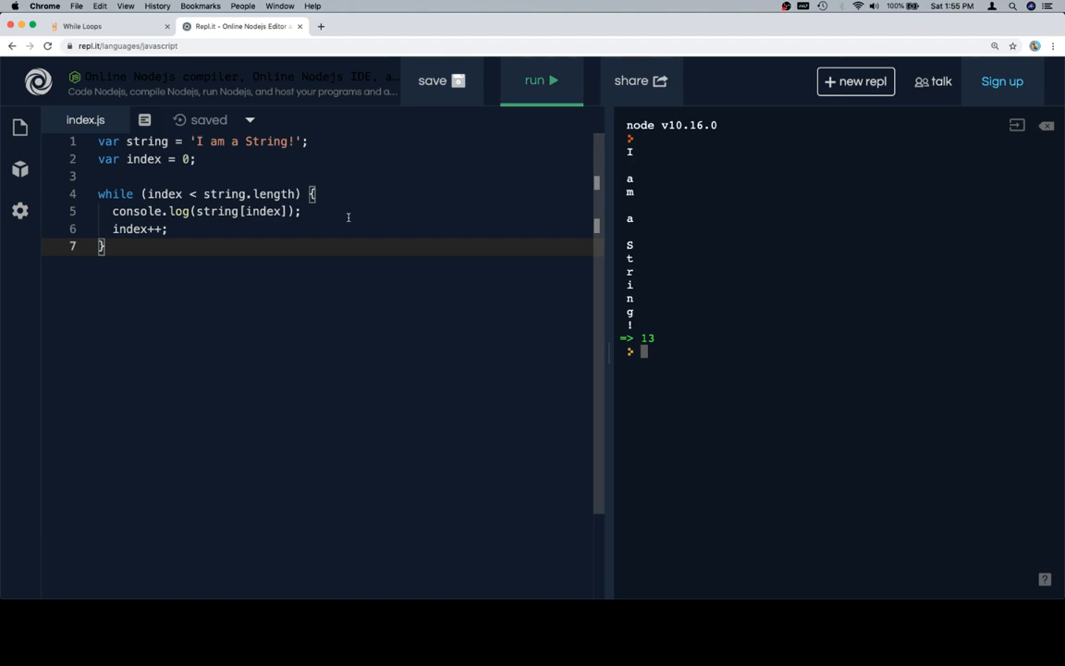
{"action": "mouse_move", "coordinate": [355, 239]}
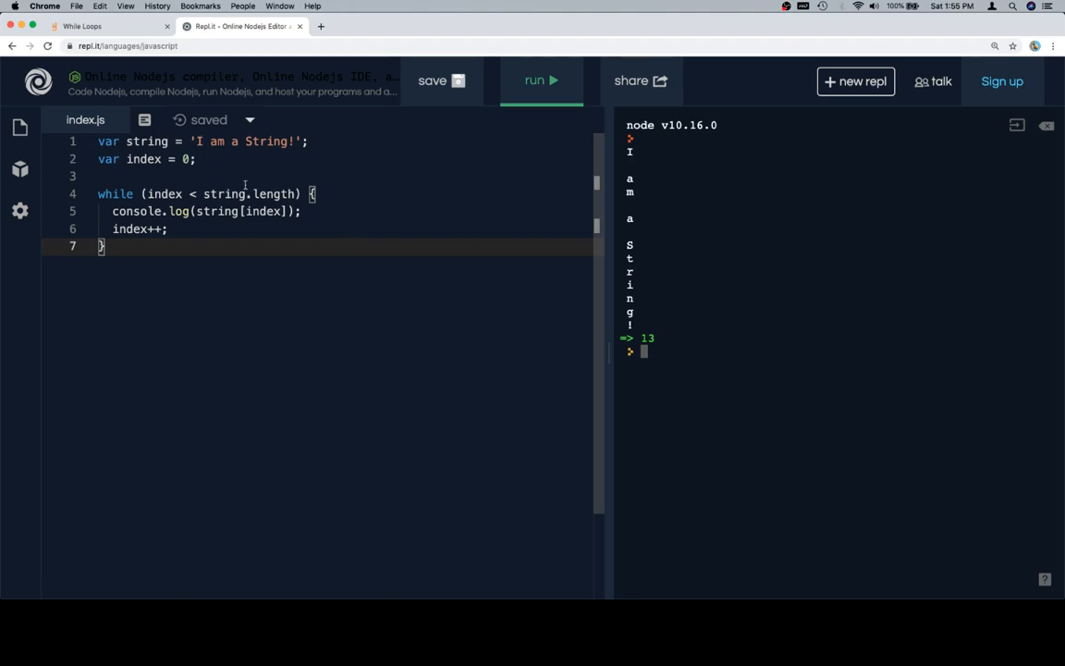
Step: Switch to the While Loops lesson and scroll to the noteSequence example
{"action": "left_click", "coordinate": [82, 26]}
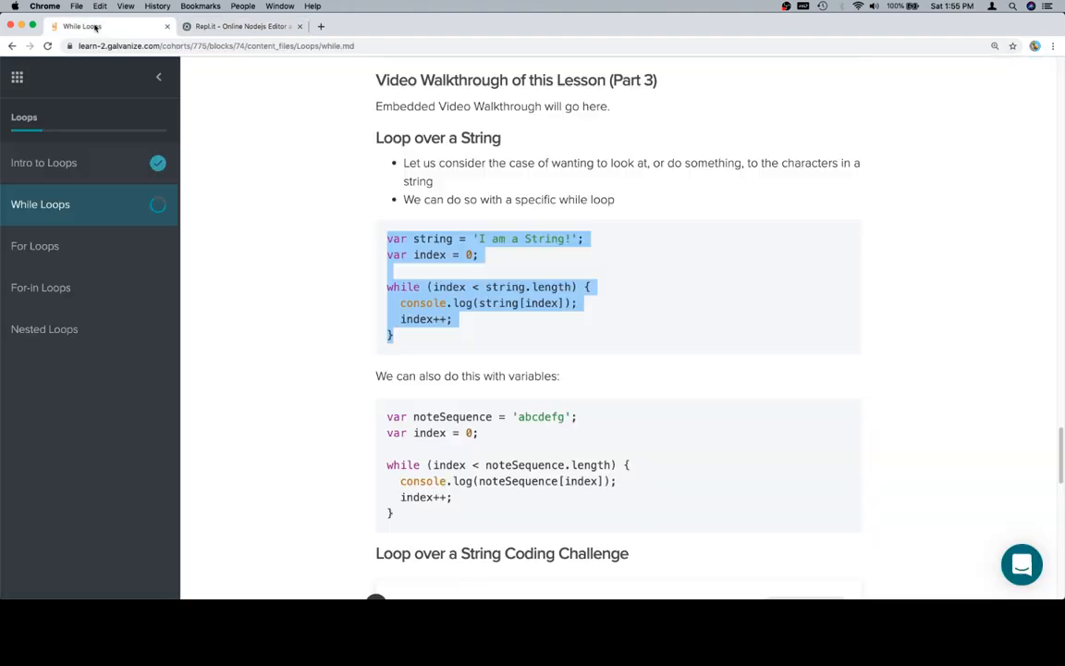
{"action": "scroll", "scroll_direction": "down", "scroll_amount": 3}
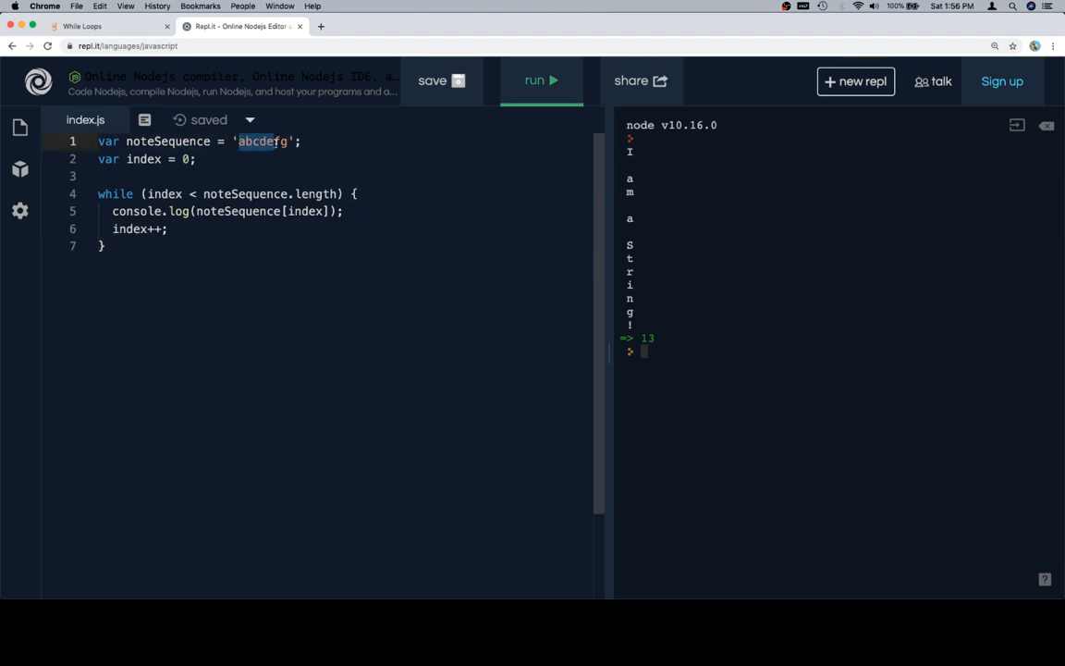
Step: Review the noteSequence loop line by line, pointing out the index variable, then rerun it
{"action": "left_click", "coordinate": [188, 159]}
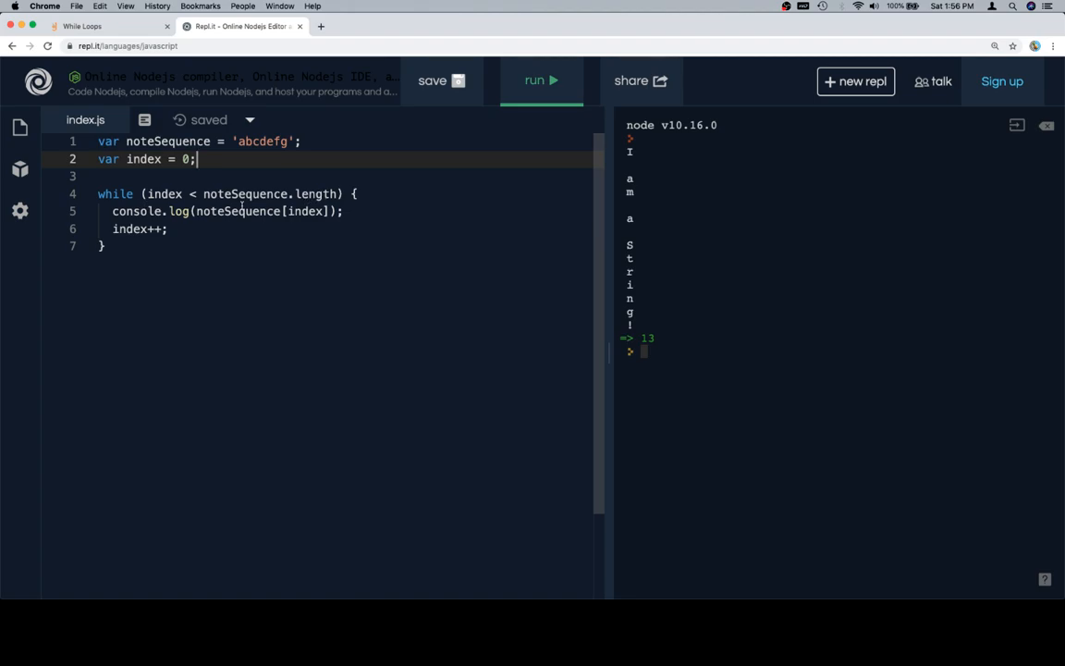
{"action": "double_click", "coordinate": [307, 210]}
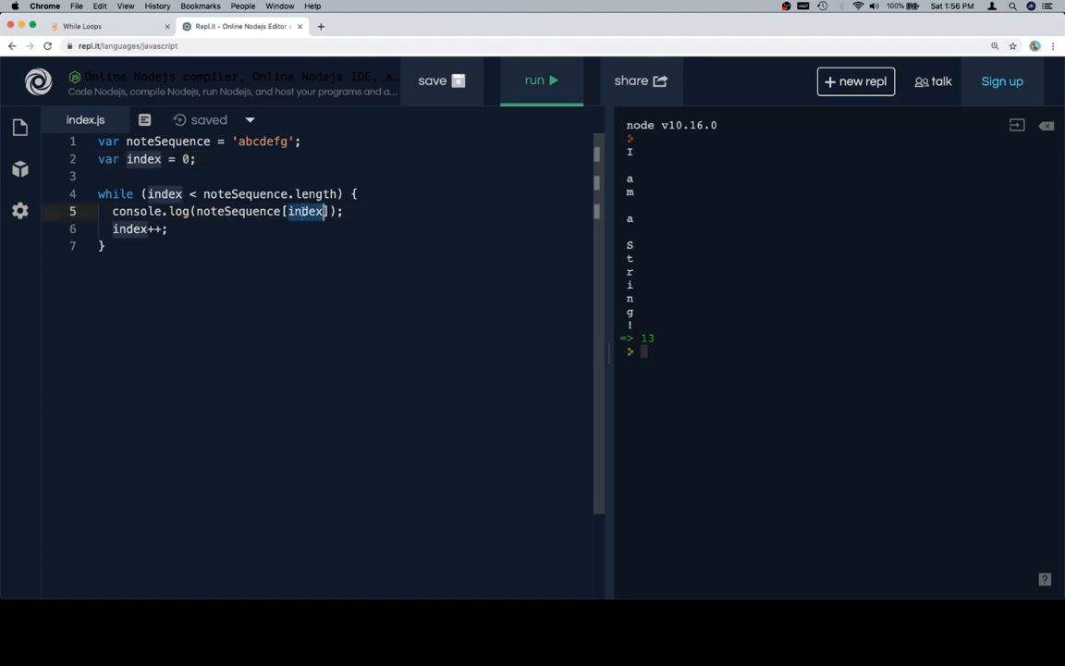
{"action": "left_click", "coordinate": [230, 211]}
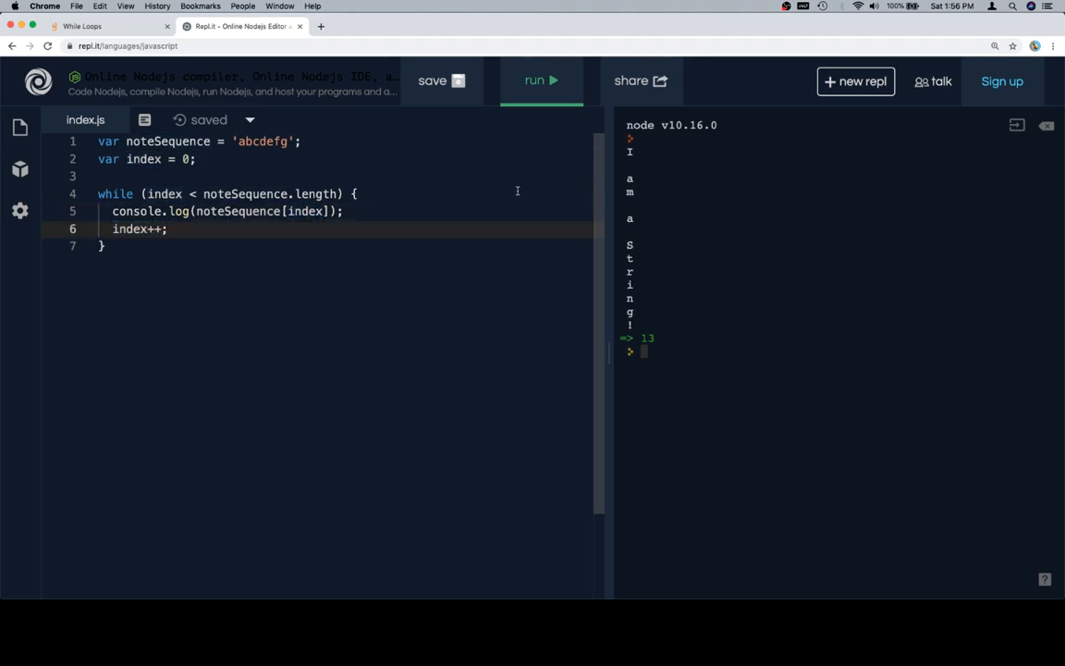
{"action": "left_click", "coordinate": [540, 81]}
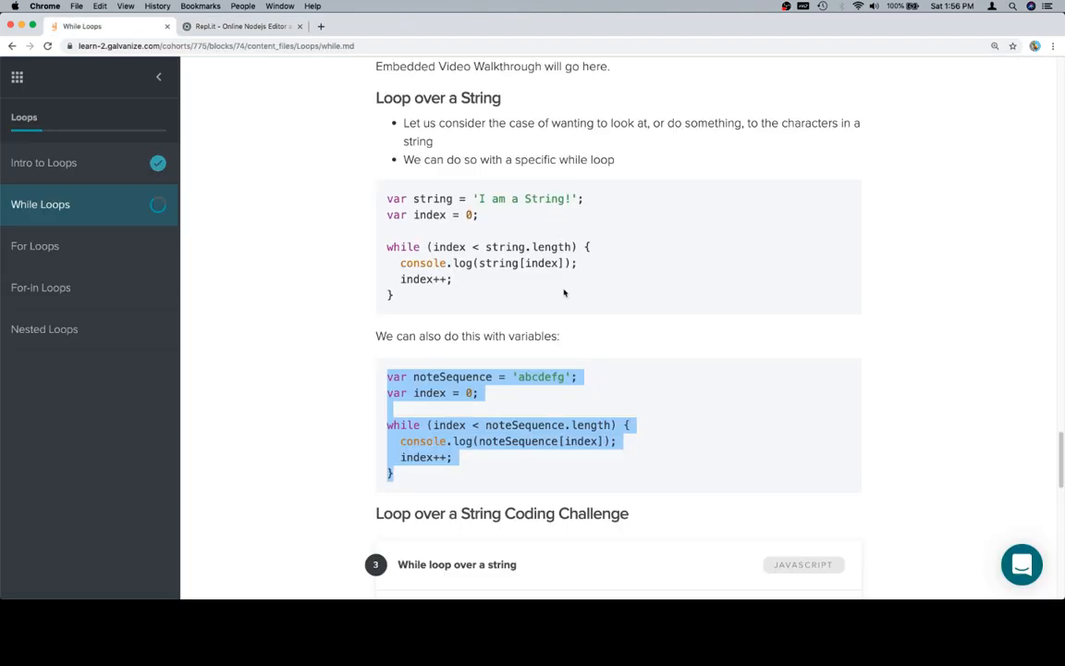
Step: Scroll down to the 'While loop over a string' challenge and its loopAString starter code
{"action": "scroll", "scroll_direction": "down", "scroll_amount": 3}
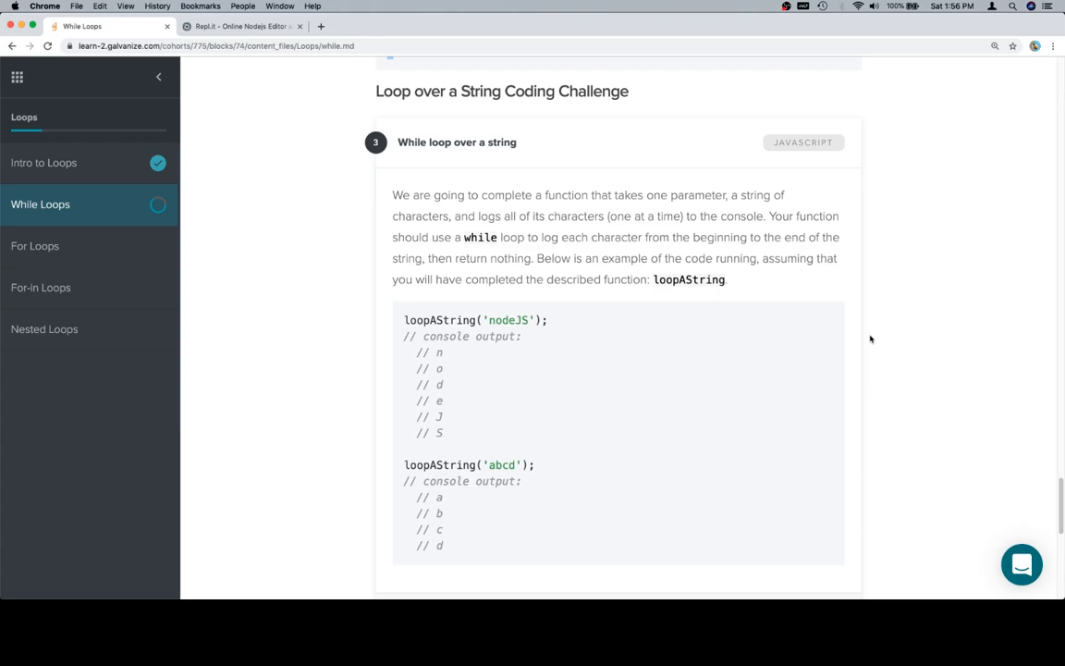
{"action": "scroll", "scroll_direction": "down", "scroll_amount": 3}
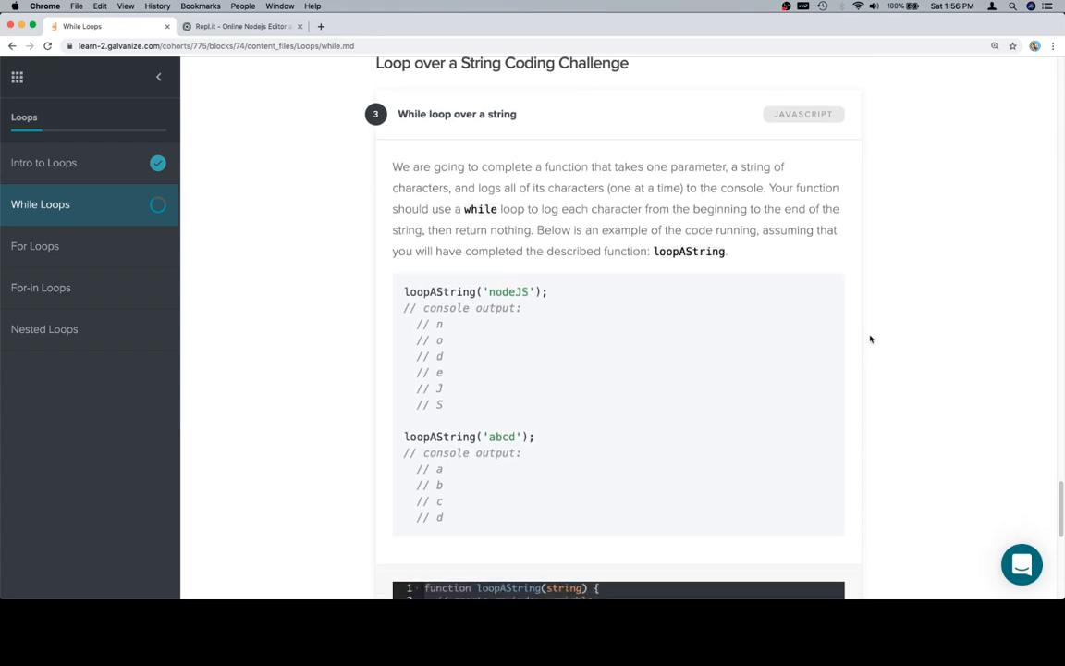
{"action": "scroll", "scroll_direction": "down", "scroll_amount": 3}
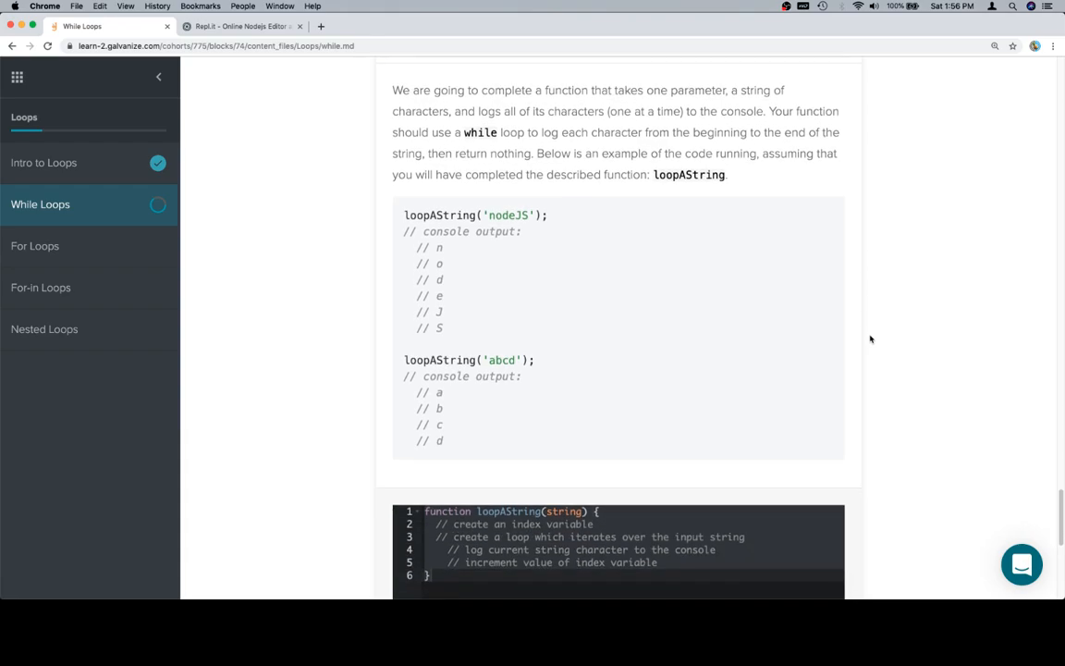
{"action": "scroll", "scroll_direction": "down", "scroll_amount": 3}
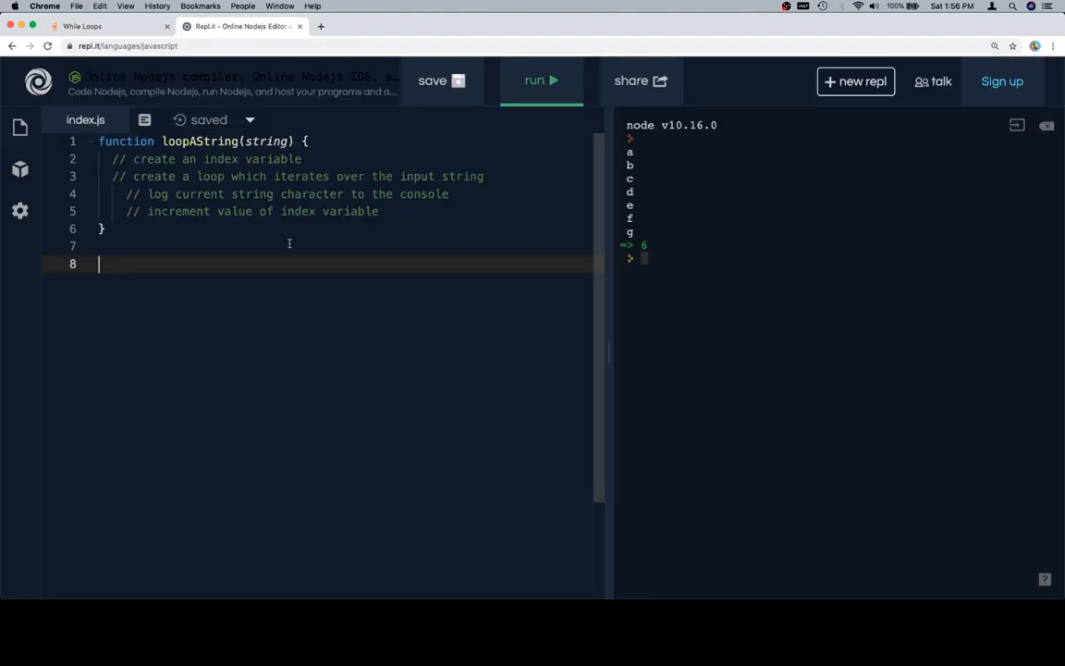
Step: Add var i = 0 and open a while (i < string.length) { loop in loopAString
{"action": "type", "text": "va"}
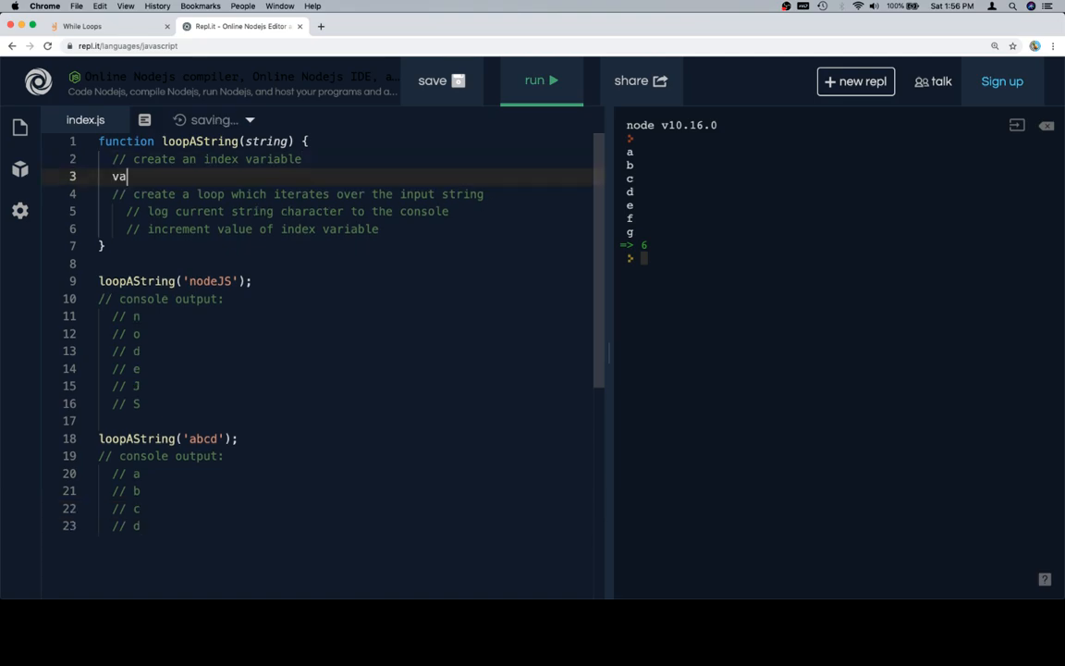
{"action": "type", "text": "r i = 0;"}
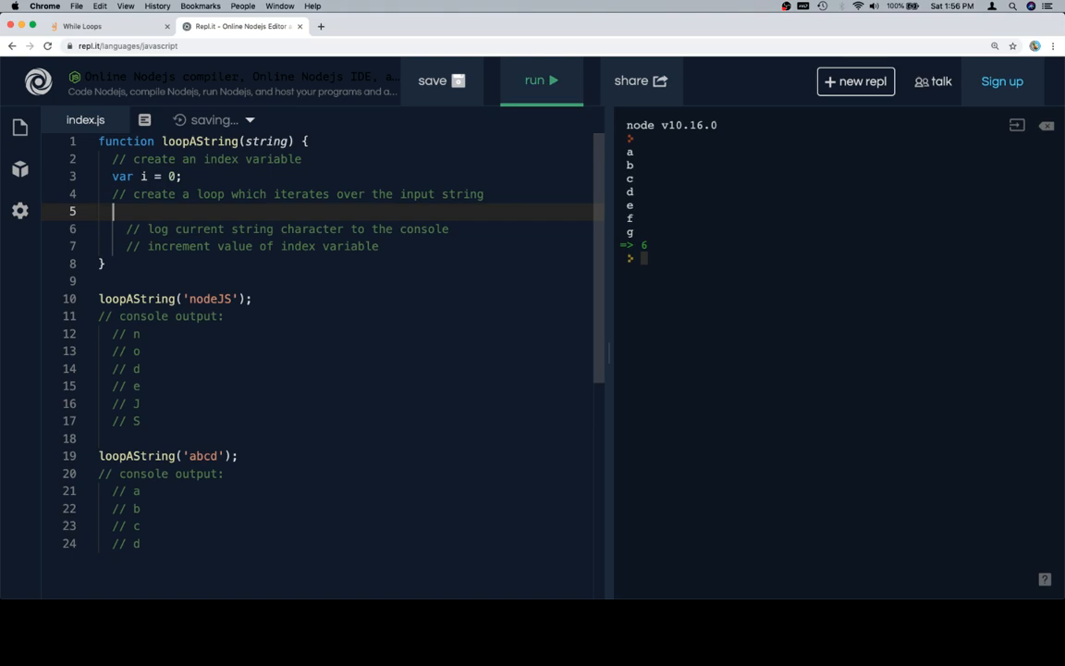
{"action": "type", "text": "while (i <"}
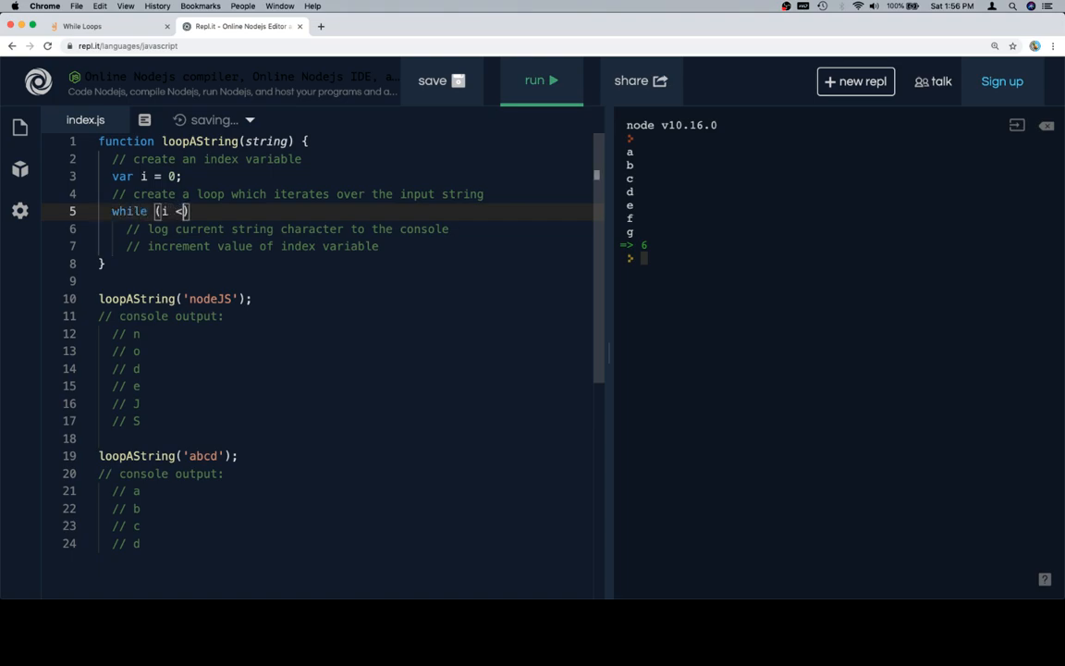
{"action": "type", "text": "string.le"}
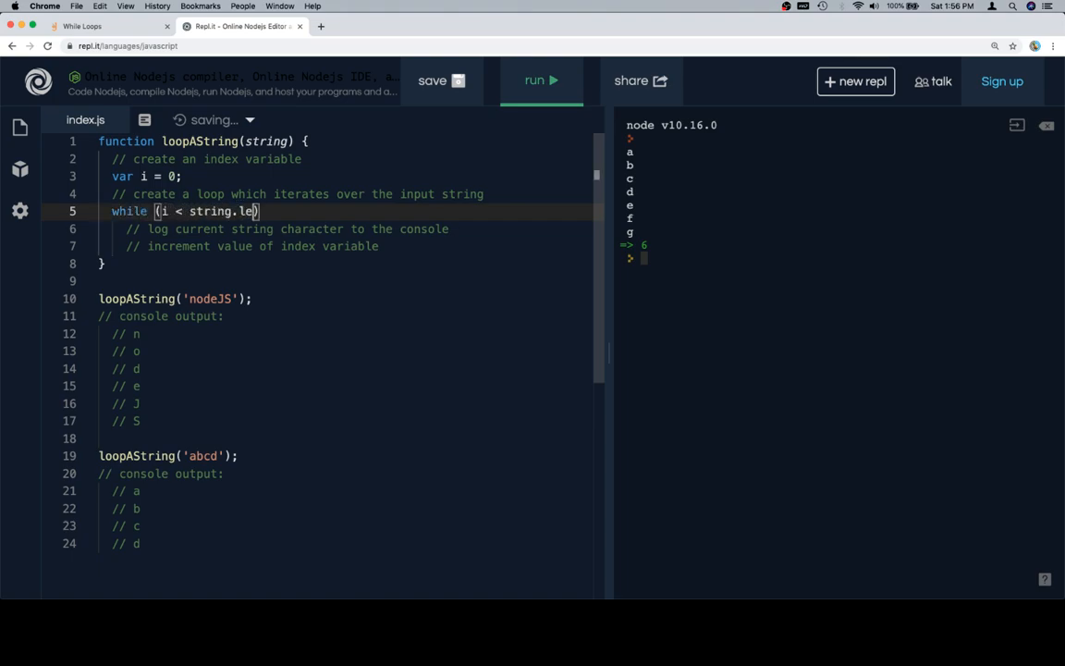
{"action": "type", "text": "ng"}
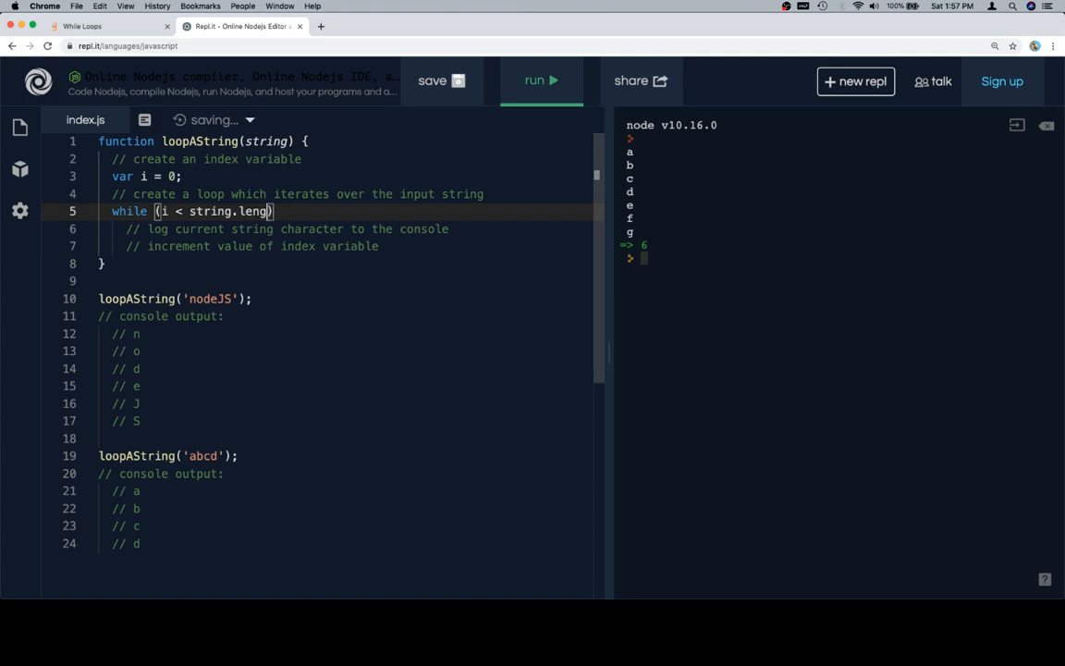
{"action": "type", "text": "th {"}
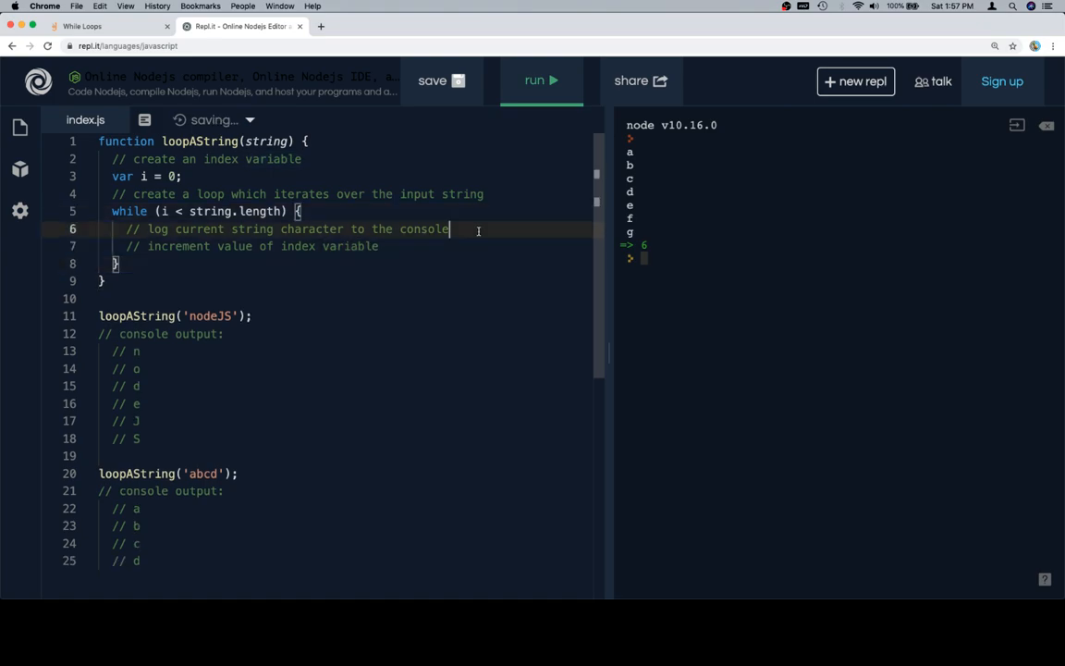
Step: Log string[i], increment i with i++, and run the completed function
{"action": "type", "text": "console.log()"}
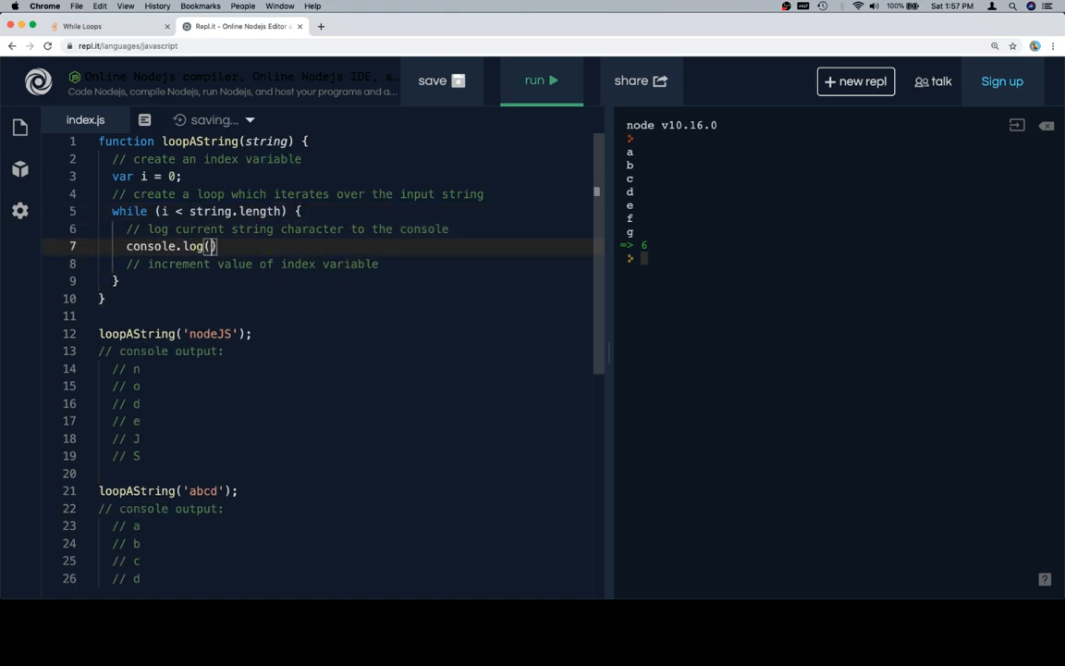
{"action": "type", "text": "string[i"}
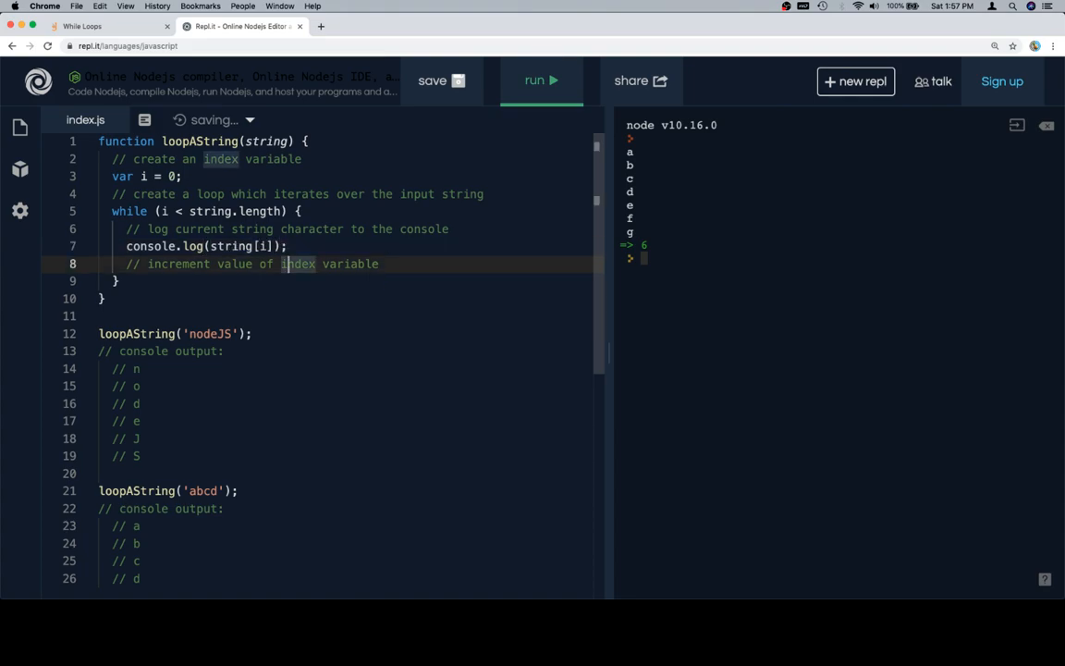
{"action": "type", "text": "i++;"}
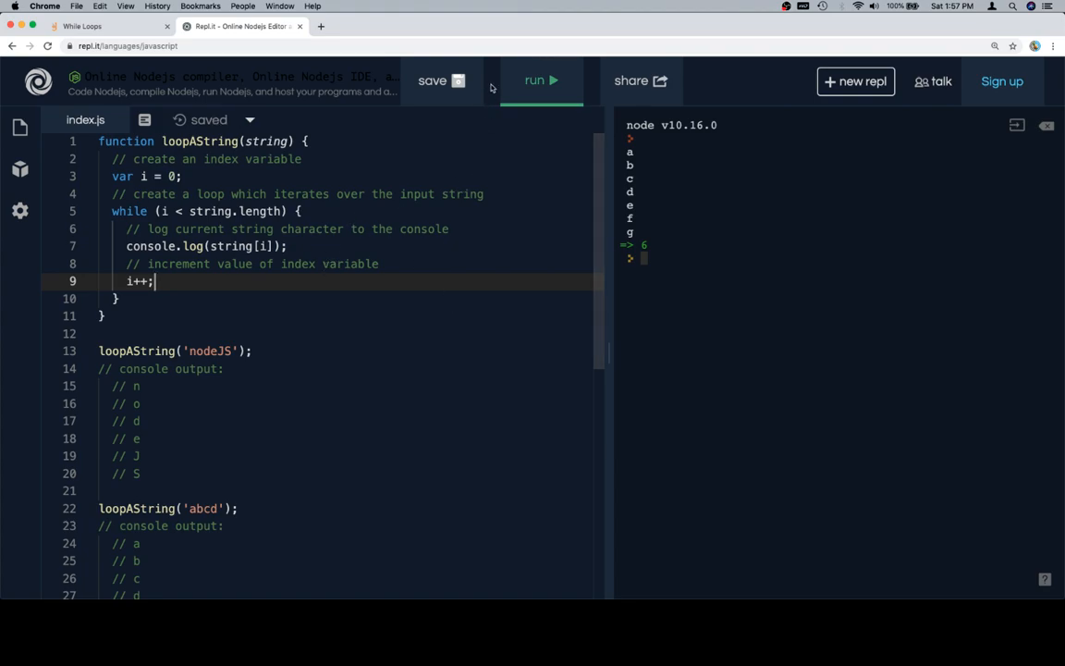
{"action": "left_click", "coordinate": [540, 82]}
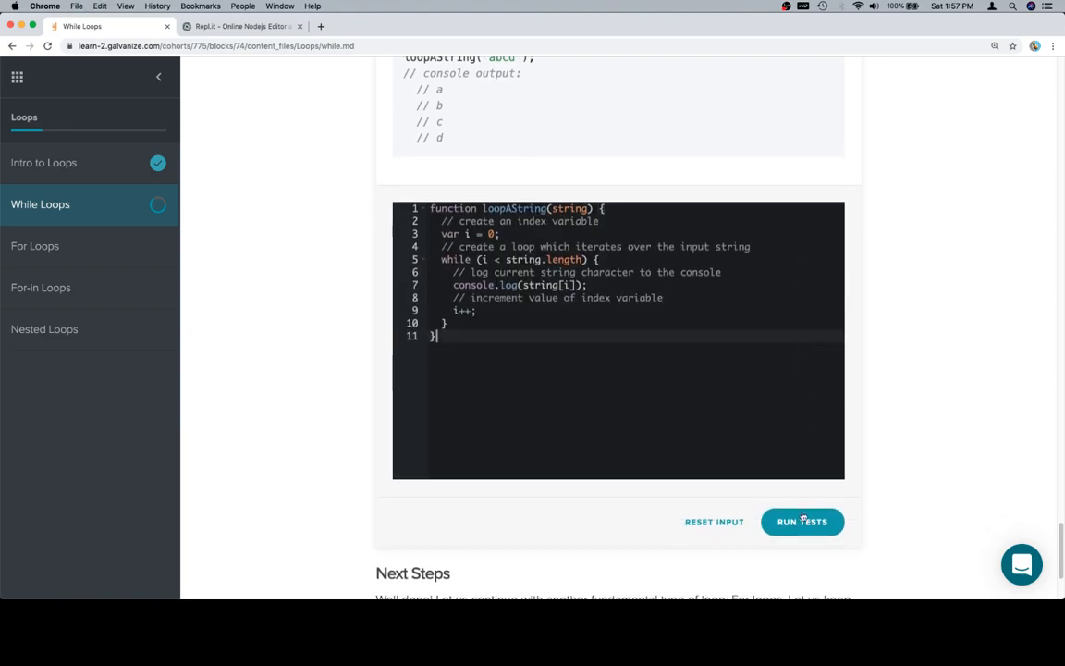
Step: Run the tests so the loopAString solution is marked Correct with all three passing
{"action": "left_click", "coordinate": [802, 522]}
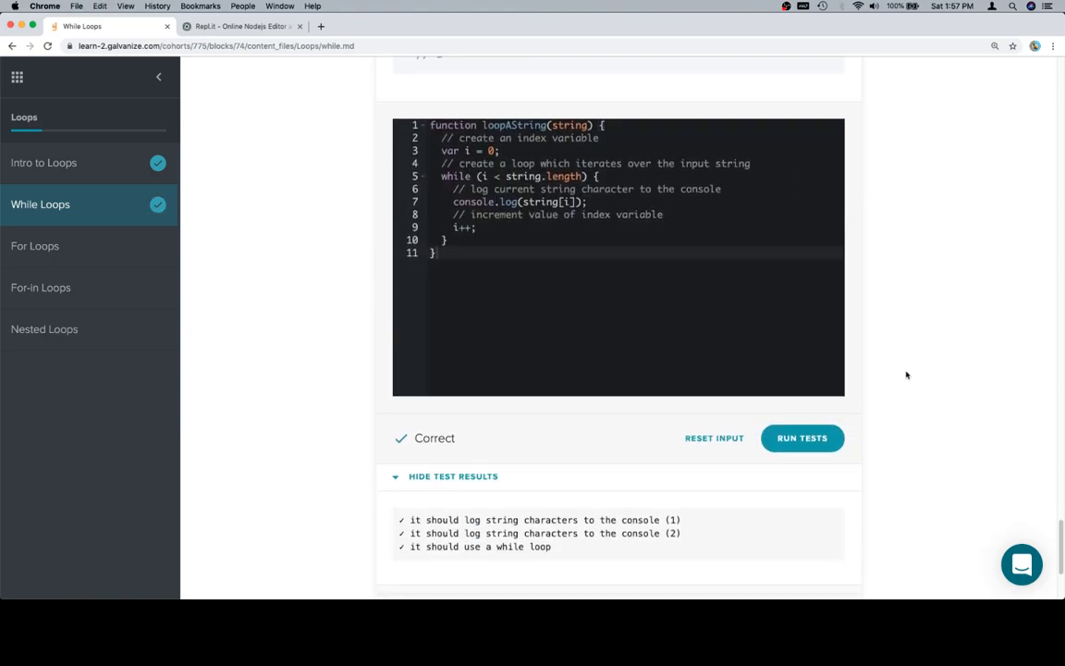